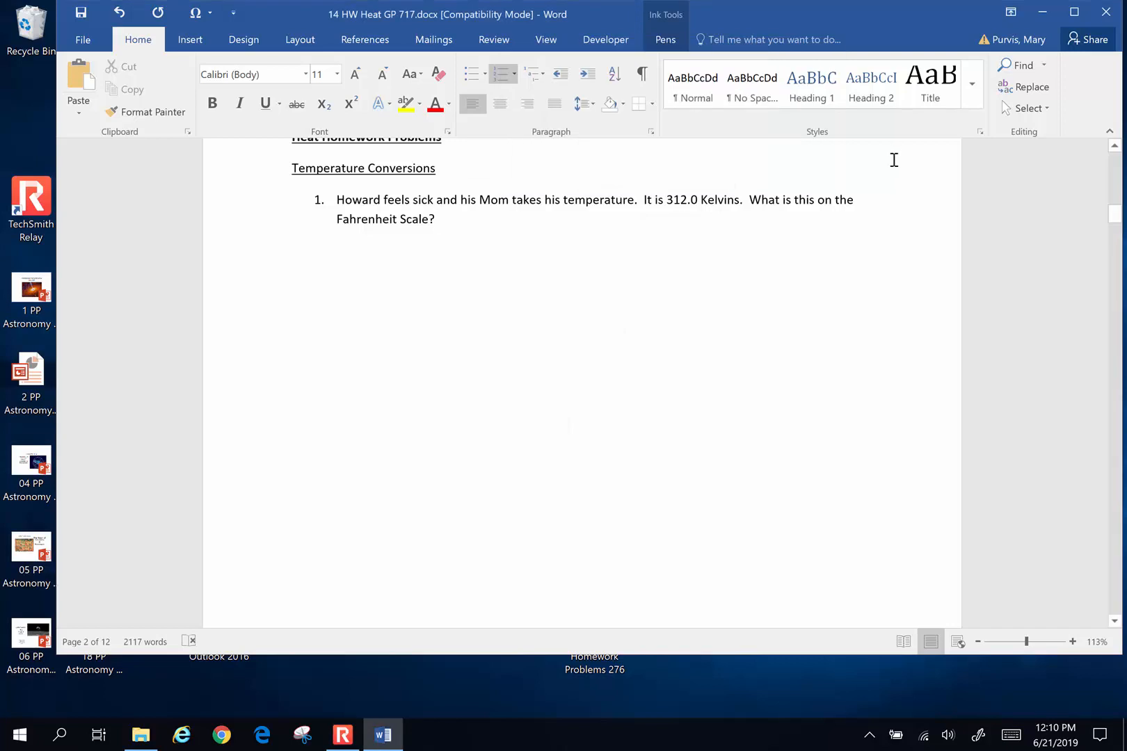
# Write 'Conversion Factor' and a circled 14 in black ink beside the Heat Homework Problems heading.
pyautogui.scroll(3)
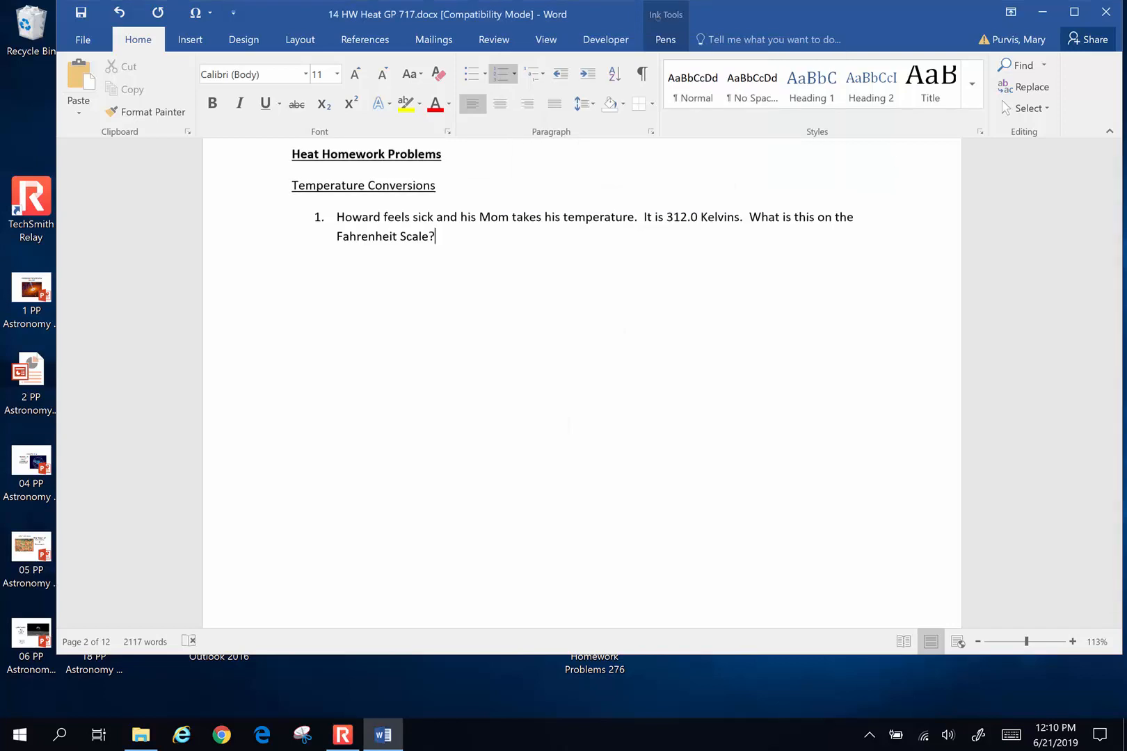
pyautogui.click(664, 40)
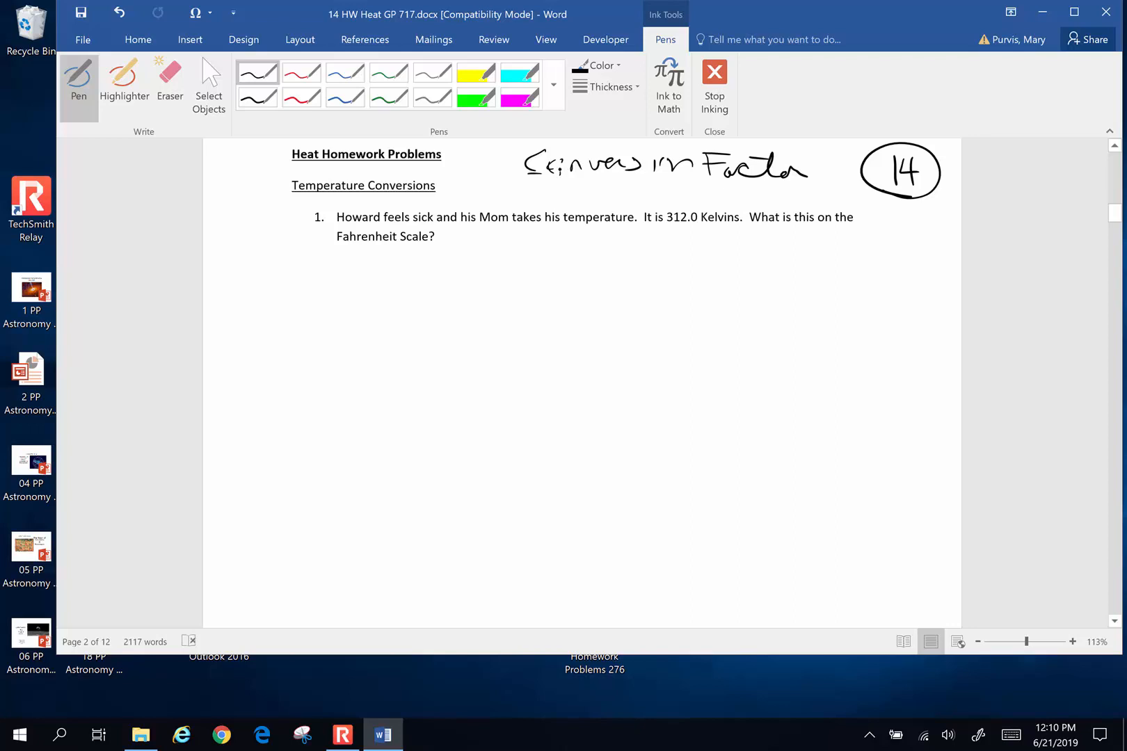
# Draw a black ink line under '312.0 Kelvins' in problem 1.
pyautogui.click(434, 236)
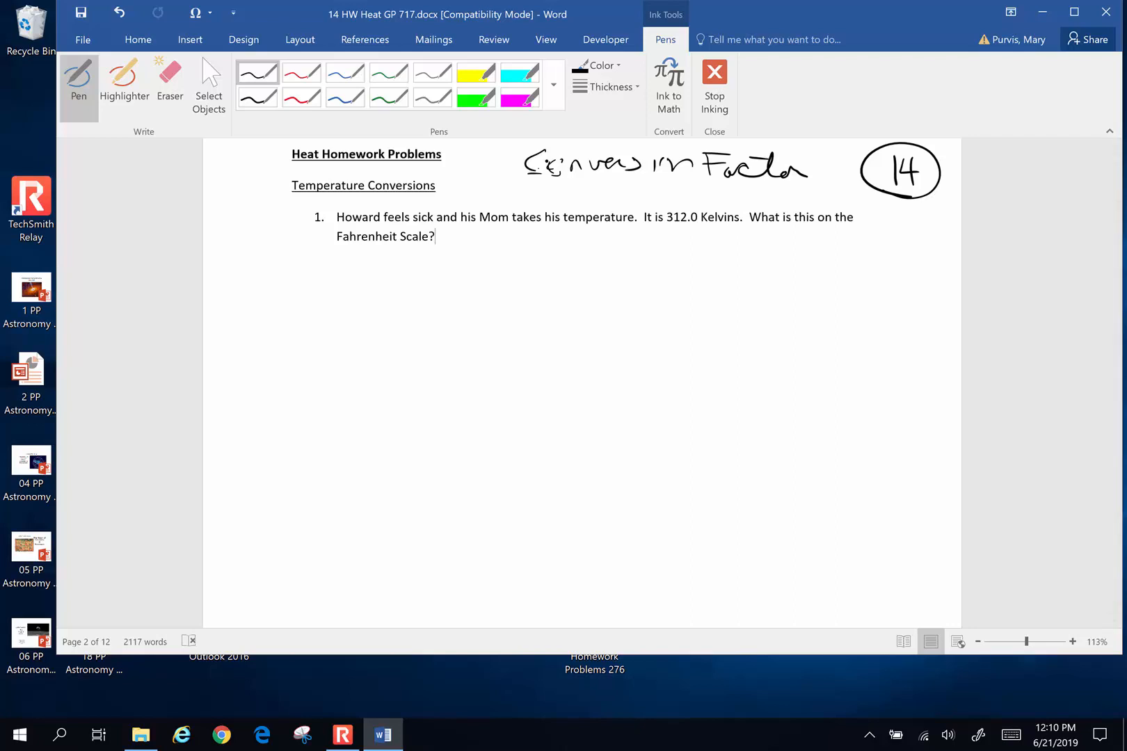
pyautogui.click(602, 244)
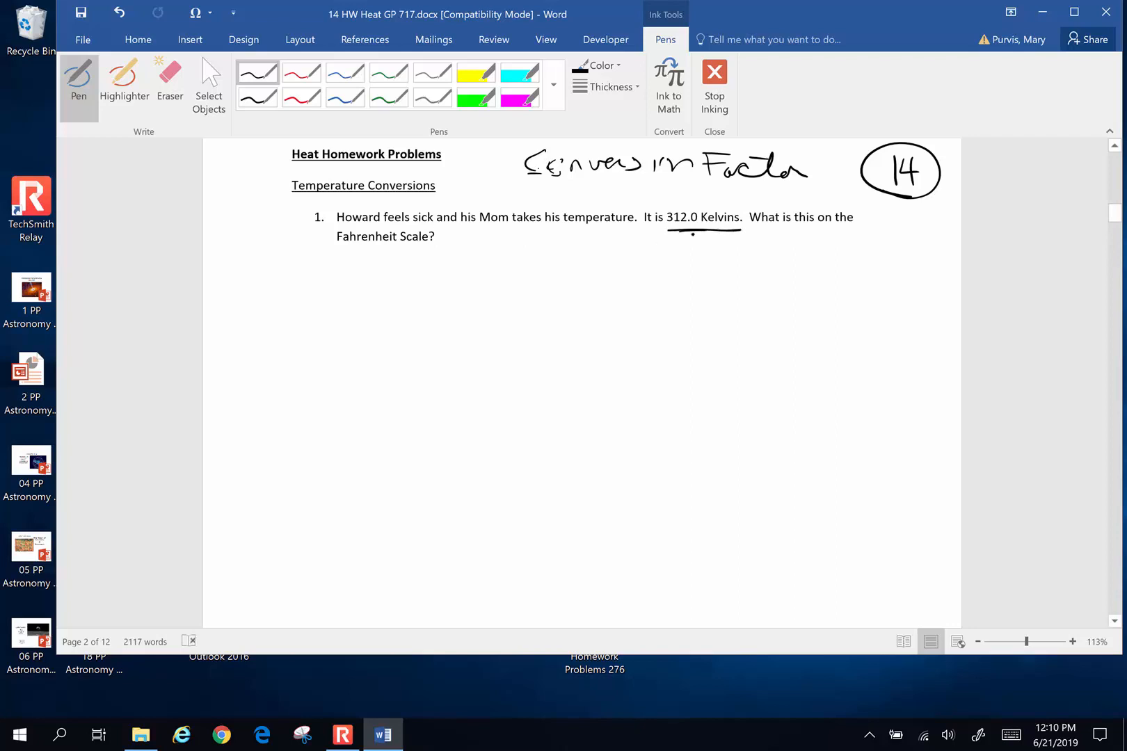
# In blue ink, convert Kelvin to Celsius to Fahrenheit for problem 1 and circle 102°F.
pyautogui.click(434, 237)
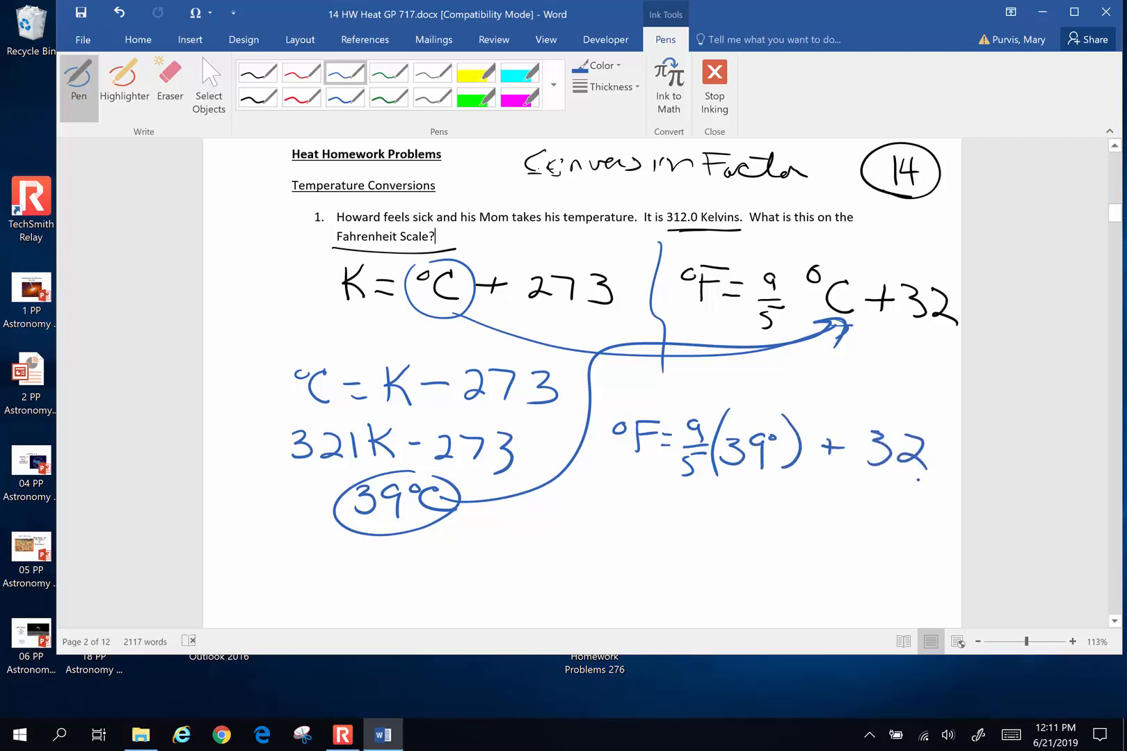
pyautogui.click(716, 503)
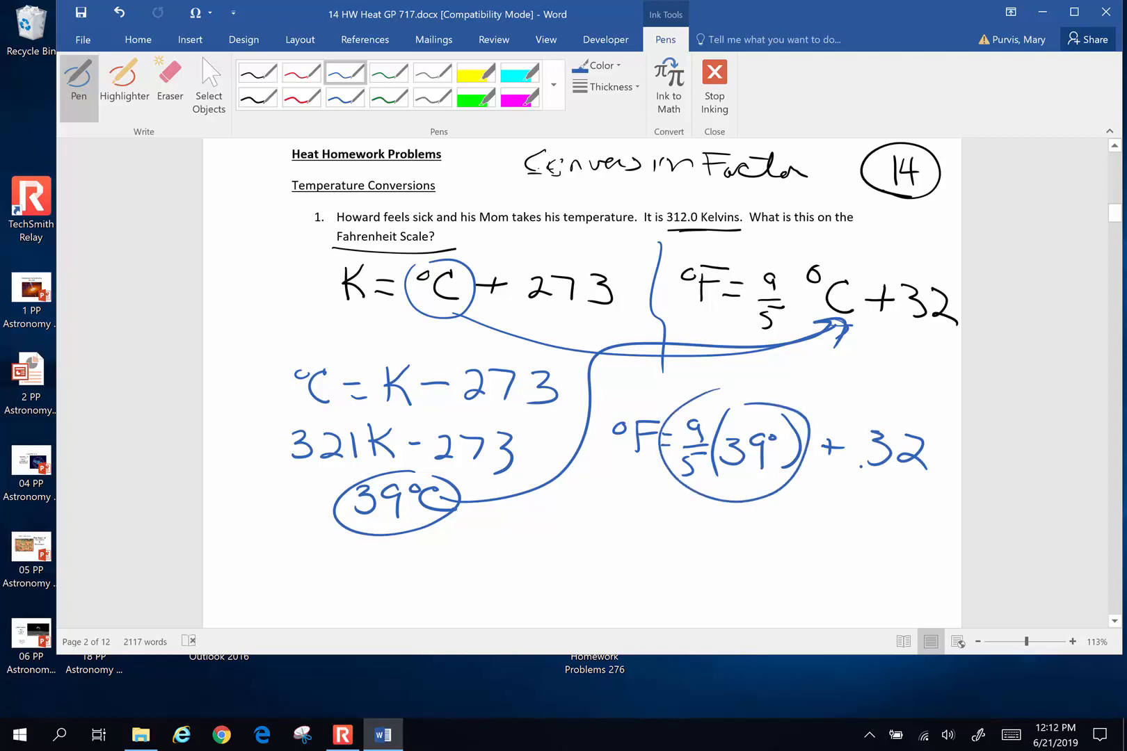
pyautogui.click(435, 237)
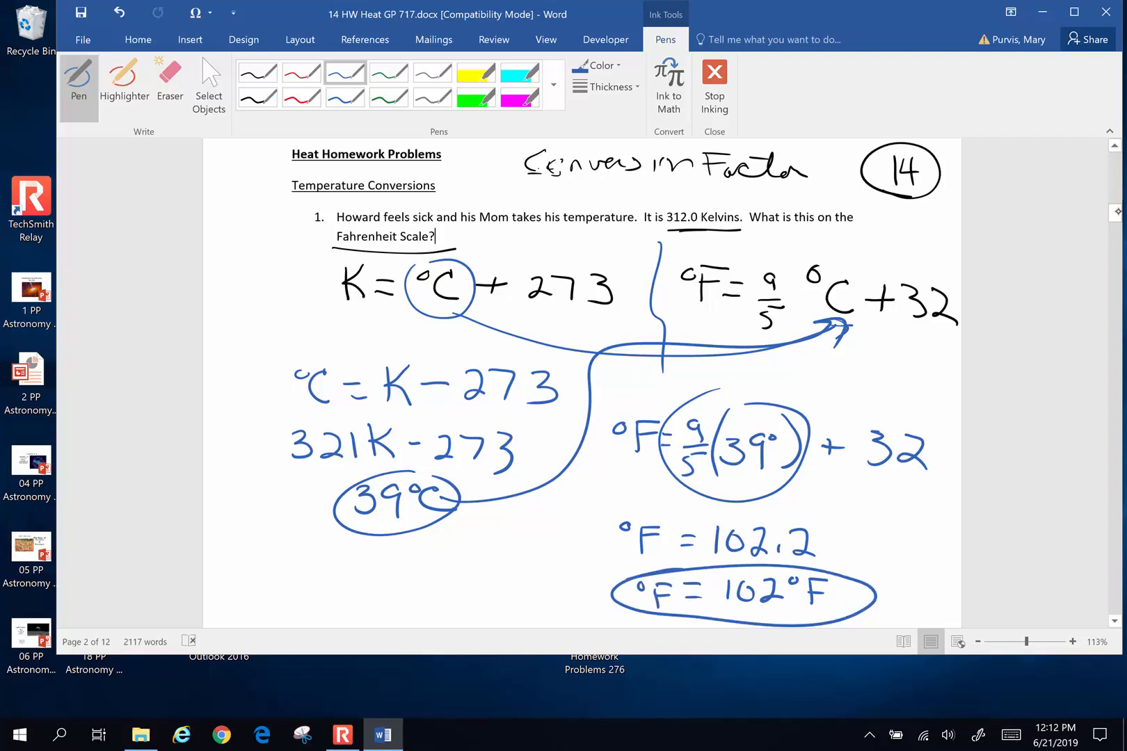
# Underline 375 K and 100 K, write °C = K − 273, and box 102°C and −173°C.
pyautogui.scroll(-3)
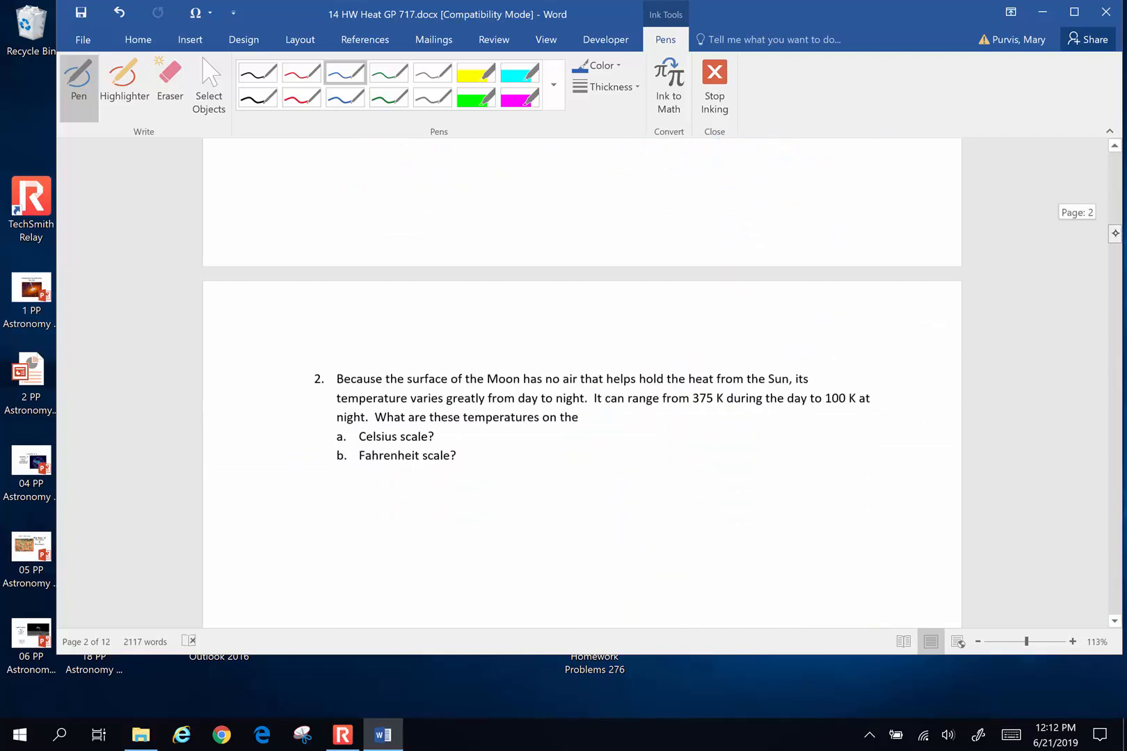
pyautogui.scroll(-3)
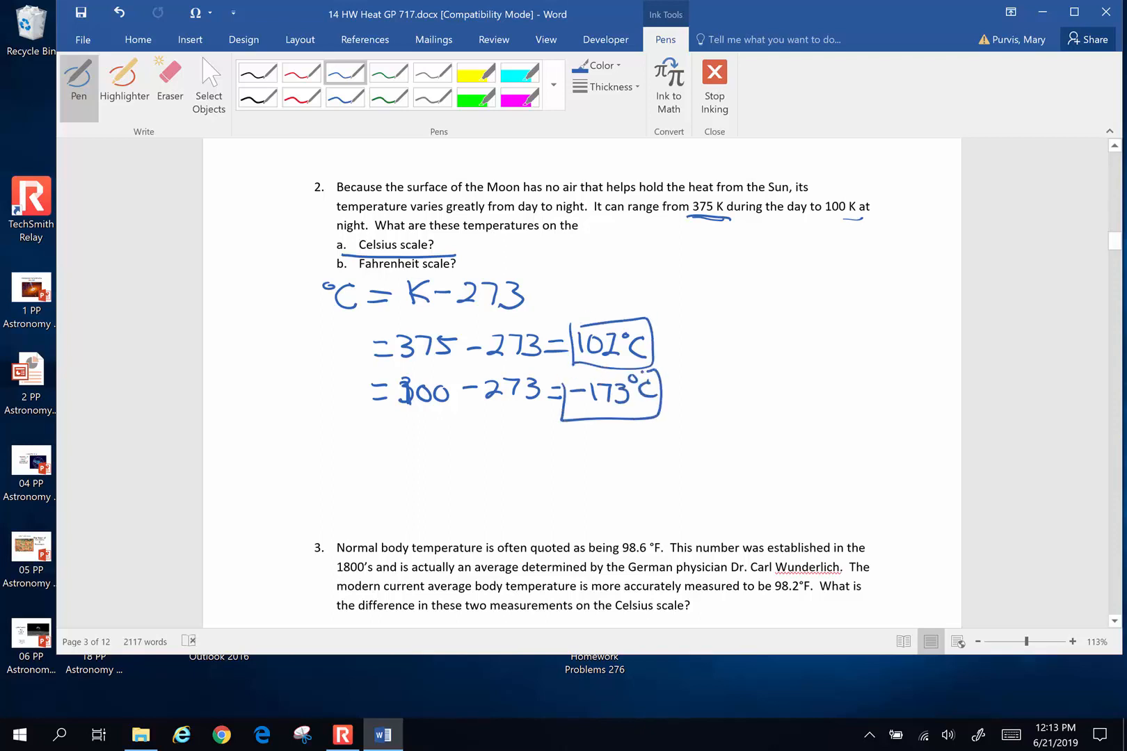
# In green ink, write the °F formula and circle answers 216°F and −279°F.
pyautogui.click(388, 71)
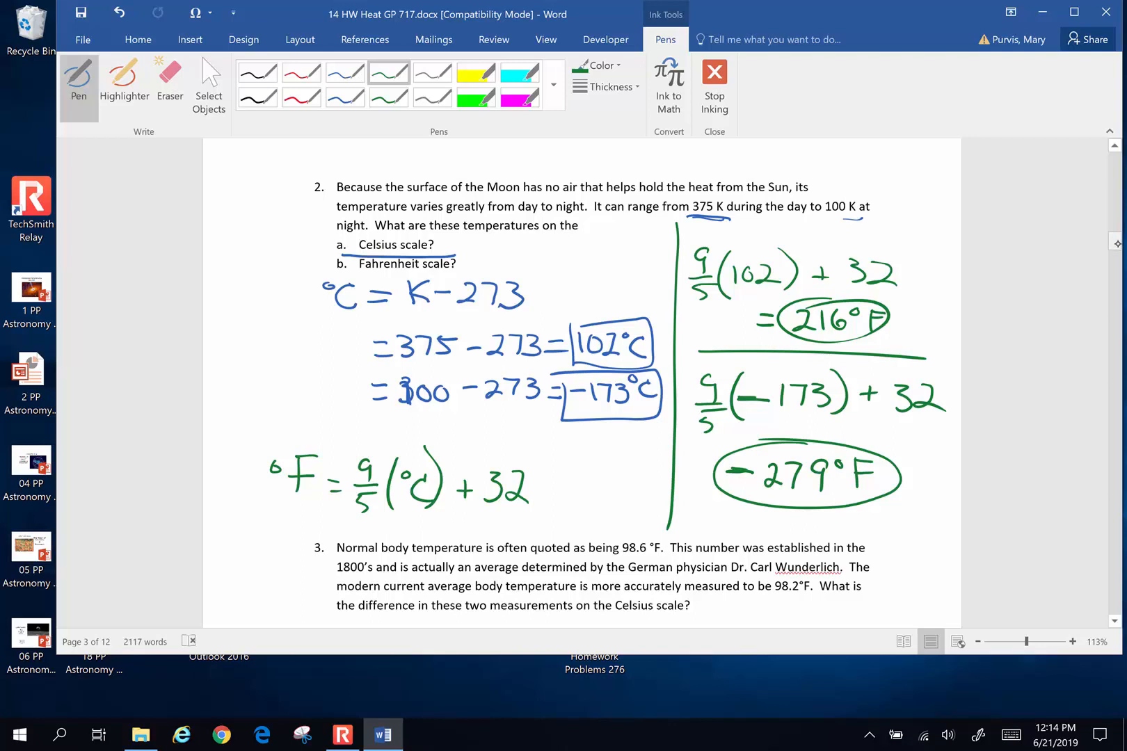
# Convert 98.6°F and 98.2°F to 37°C and 36.8°C, then box 0.2°C in red.
pyautogui.scroll(-3)
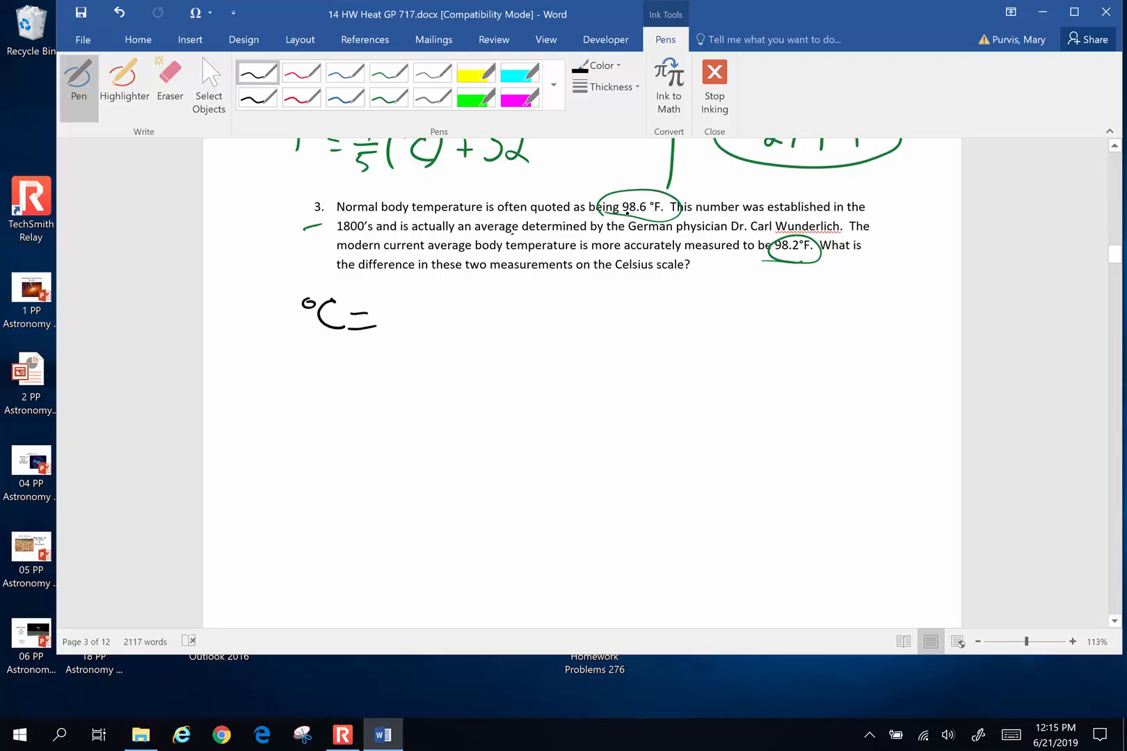
pyautogui.click(419, 280)
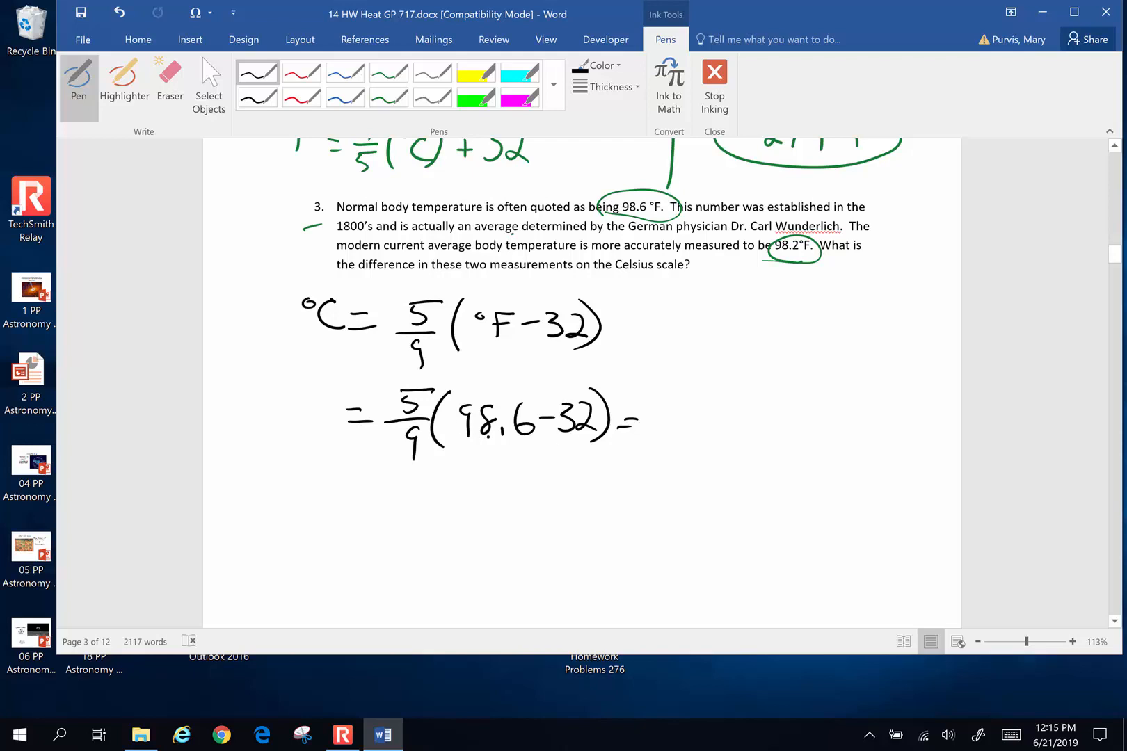
pyautogui.moveTo(162, 479)
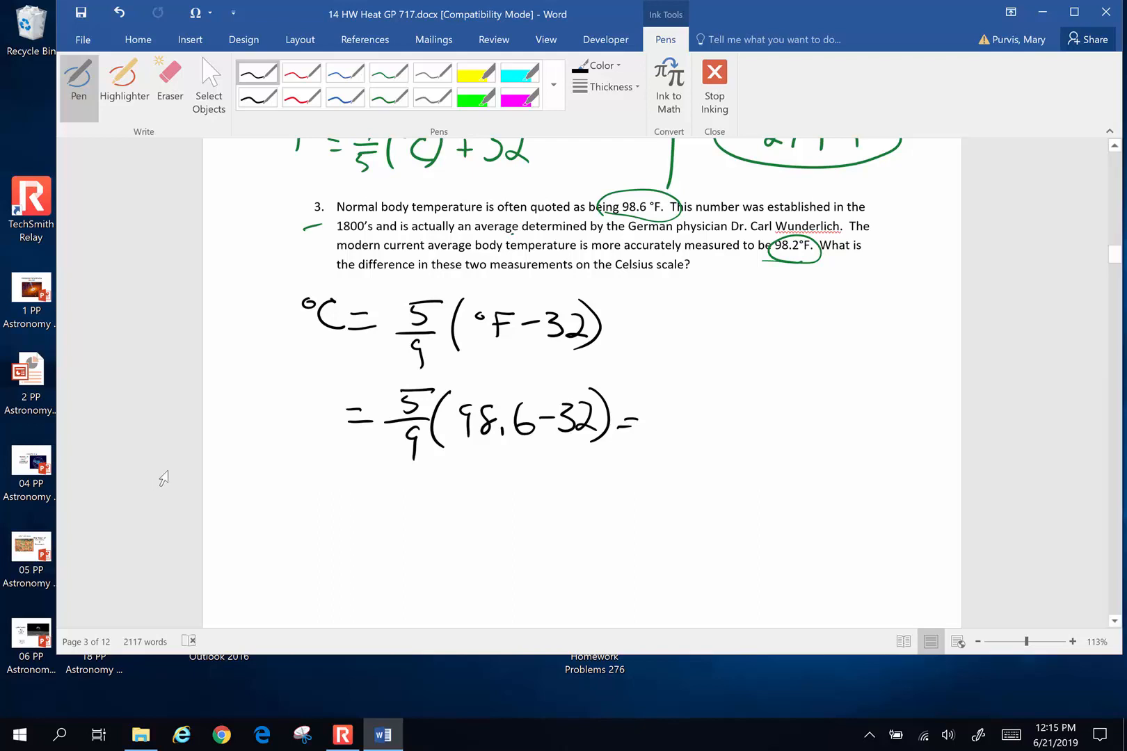
pyautogui.click(651, 416)
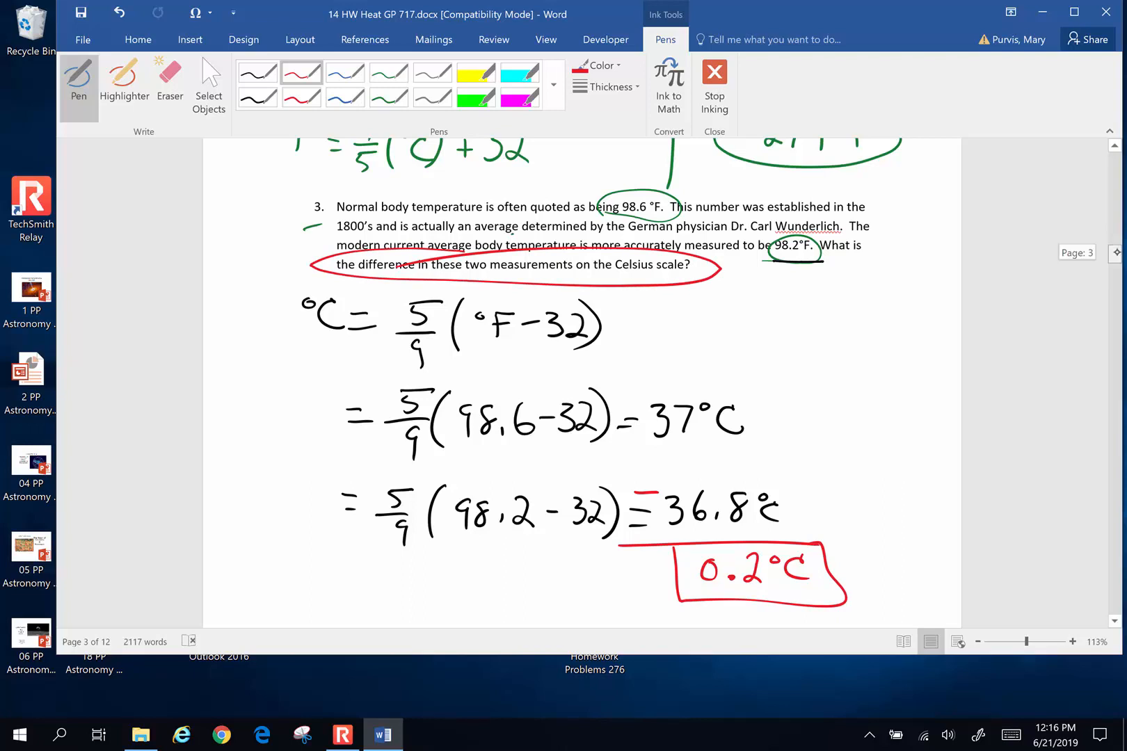
# Write givens 65.0 m, 18.0°C, −45°C and ΔL = L₀αΔT, starting ΔL = (65.0 m).
pyautogui.scroll(-3)
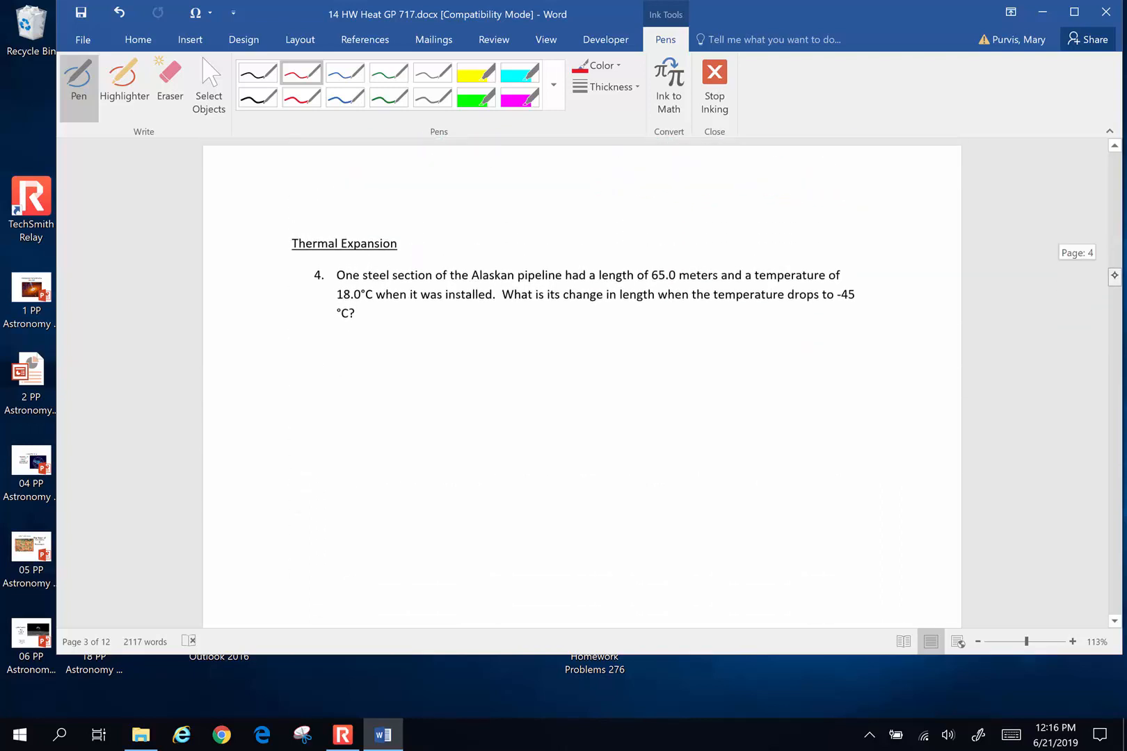
pyautogui.scroll(-3)
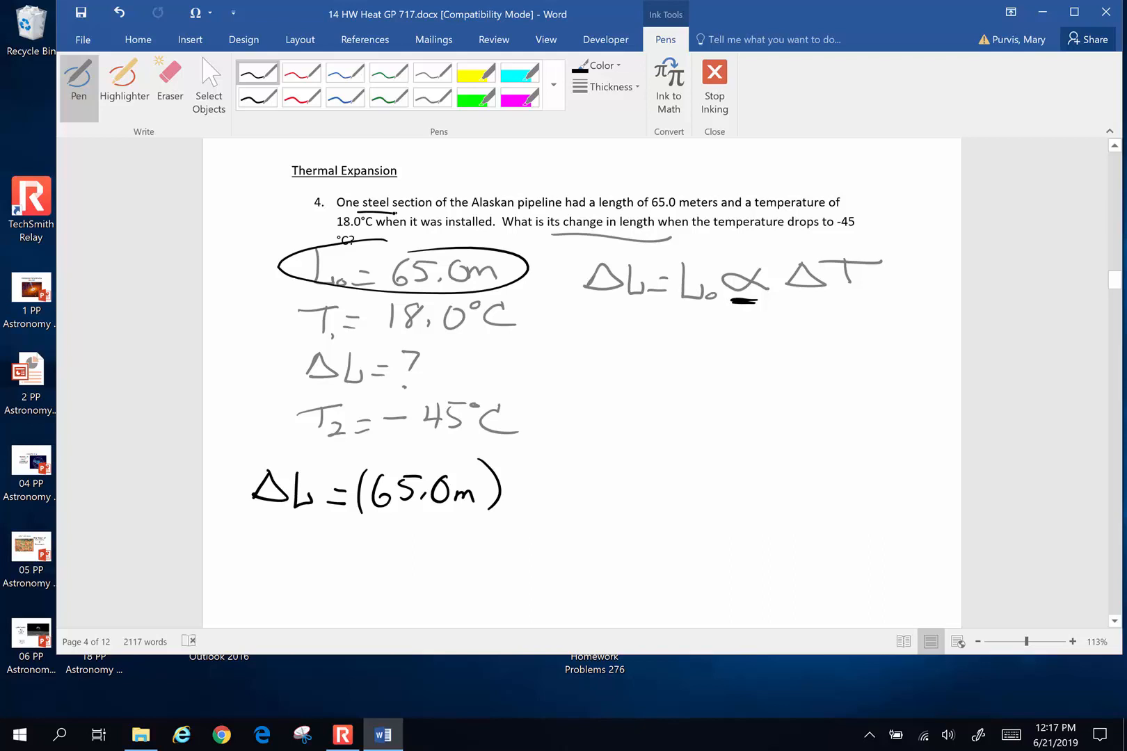
# Substitute 12×10⁻⁶/°C and 63°C, box ΔL = 0.049 m in green, note ≈5 cm ≈2 in.
pyautogui.click(498, 263)
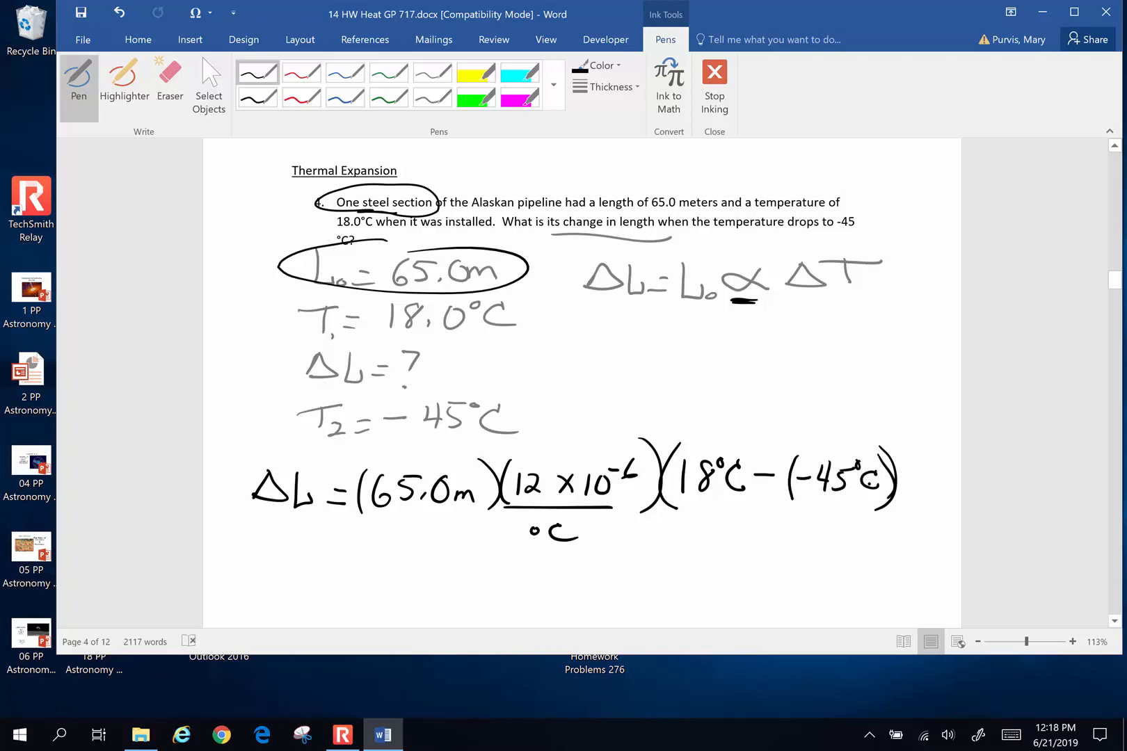
pyautogui.click(806, 412)
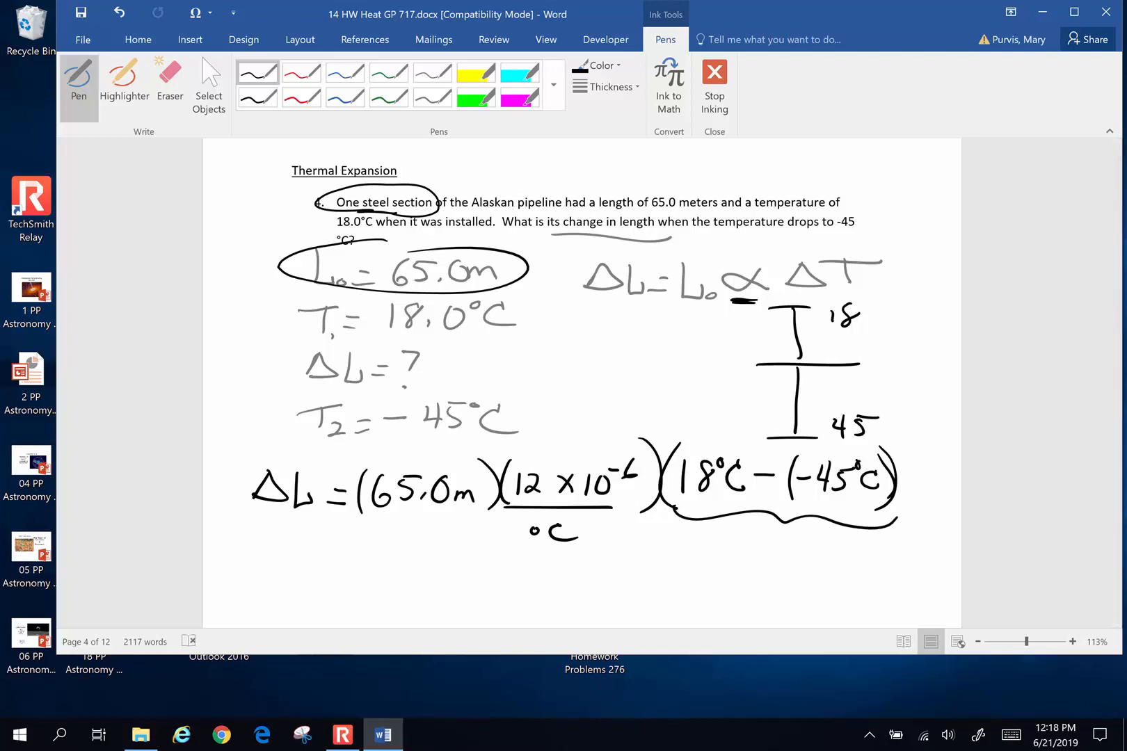
pyautogui.click(388, 71)
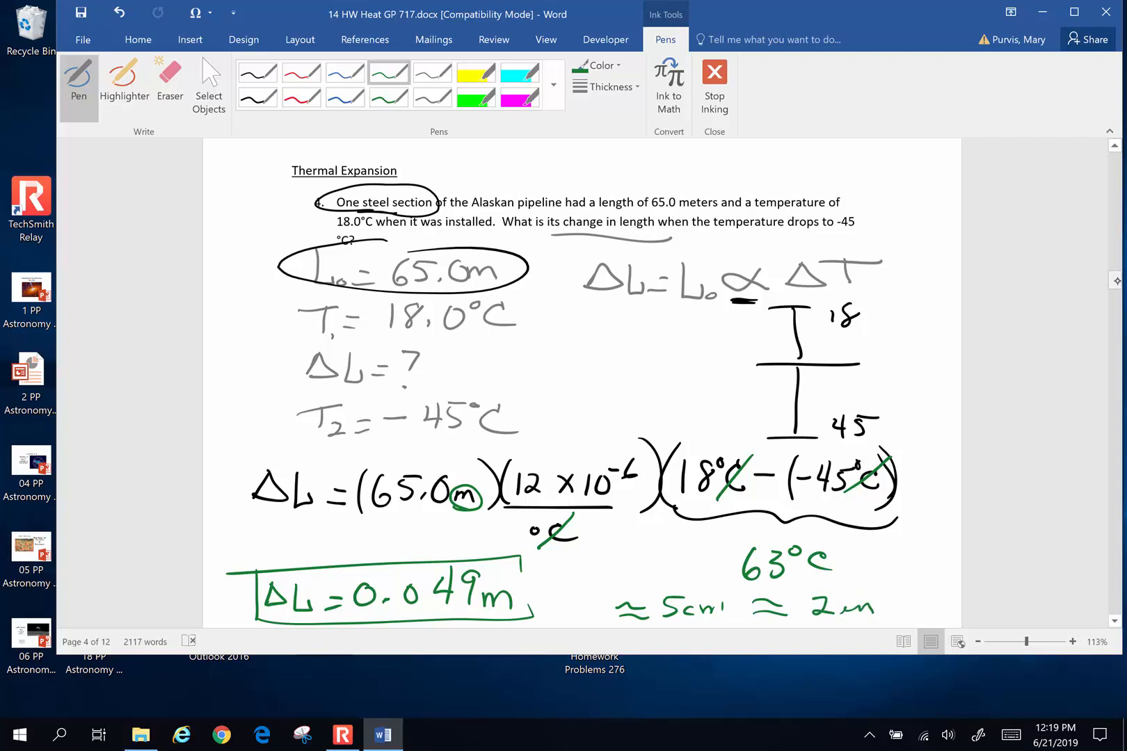
# Write L₀ = ΔL/(αΔT) with 0.194 m and 50 °C, and box L₀ = 323 m in blue.
pyautogui.scroll(-3)
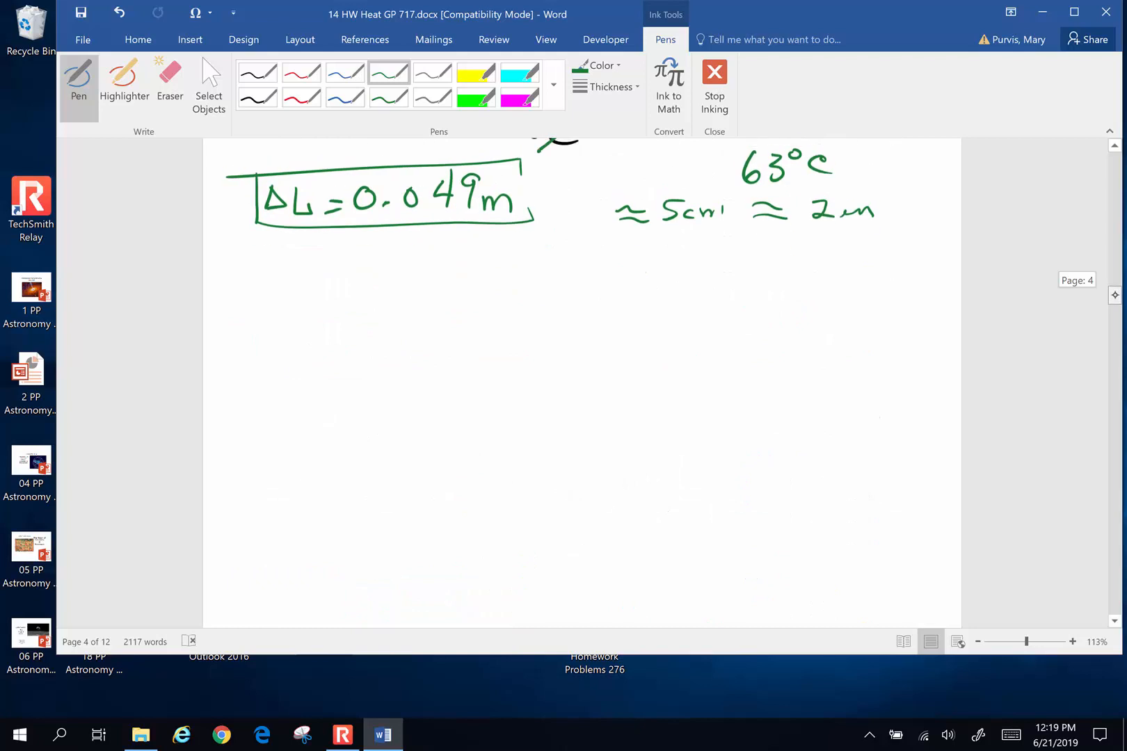
pyautogui.scroll(-3)
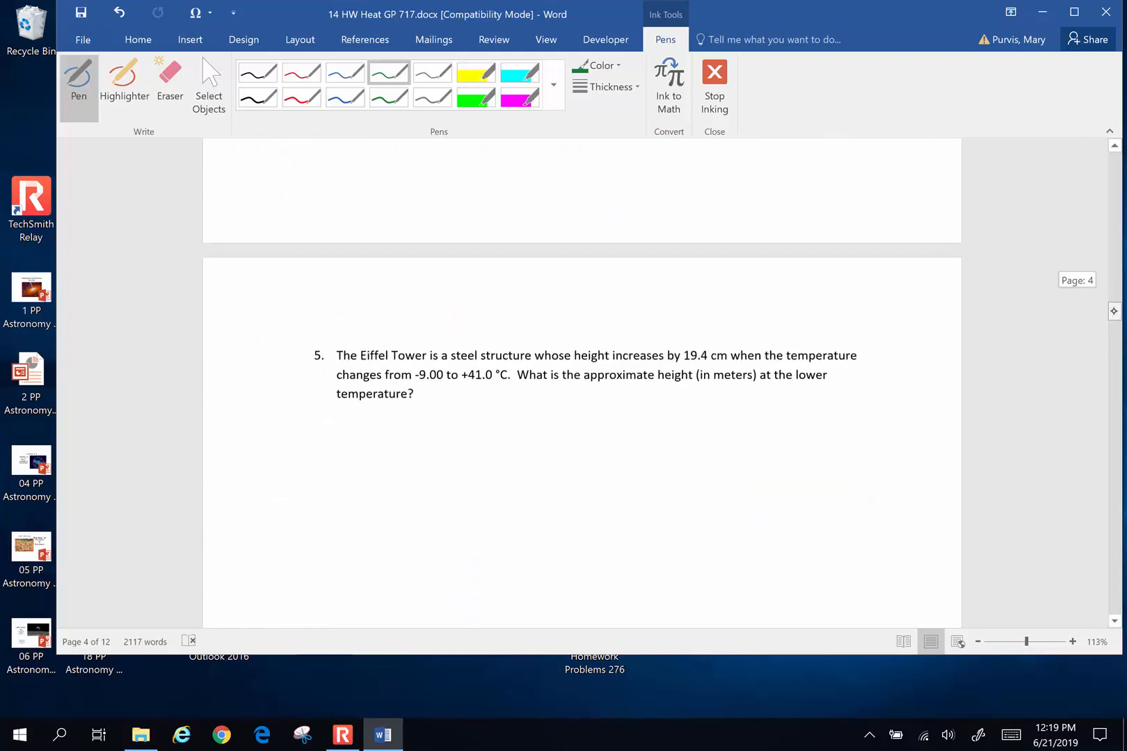
pyautogui.scroll(3)
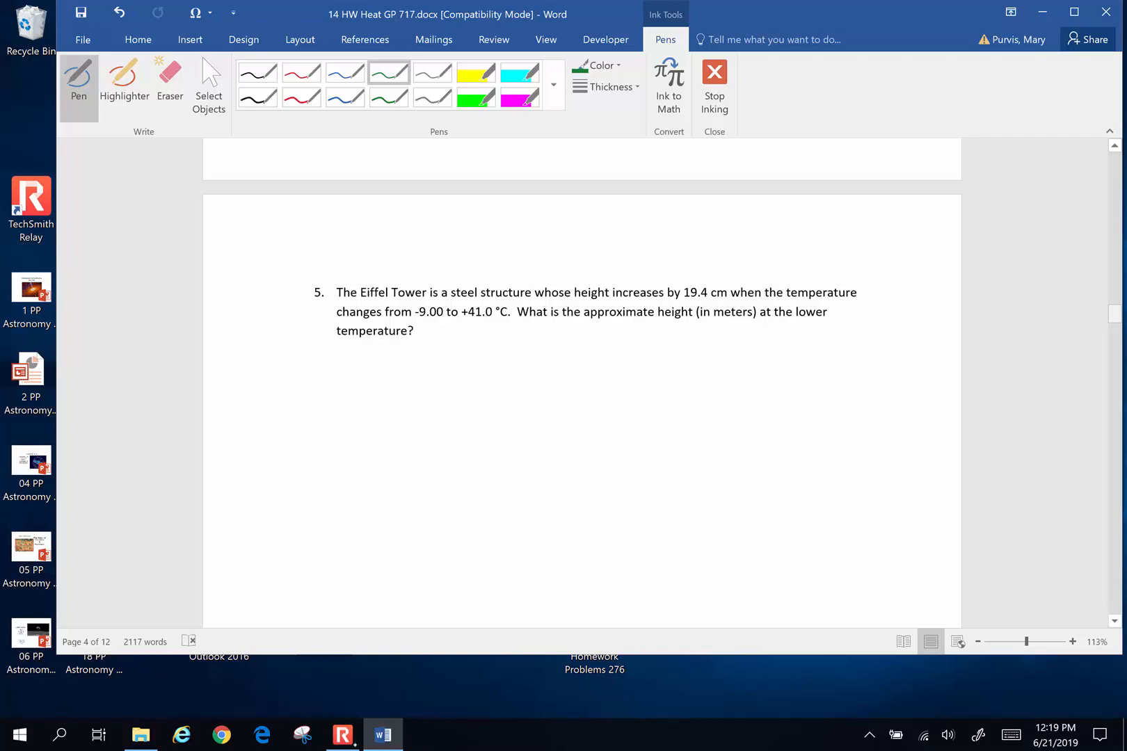
pyautogui.click(342, 735)
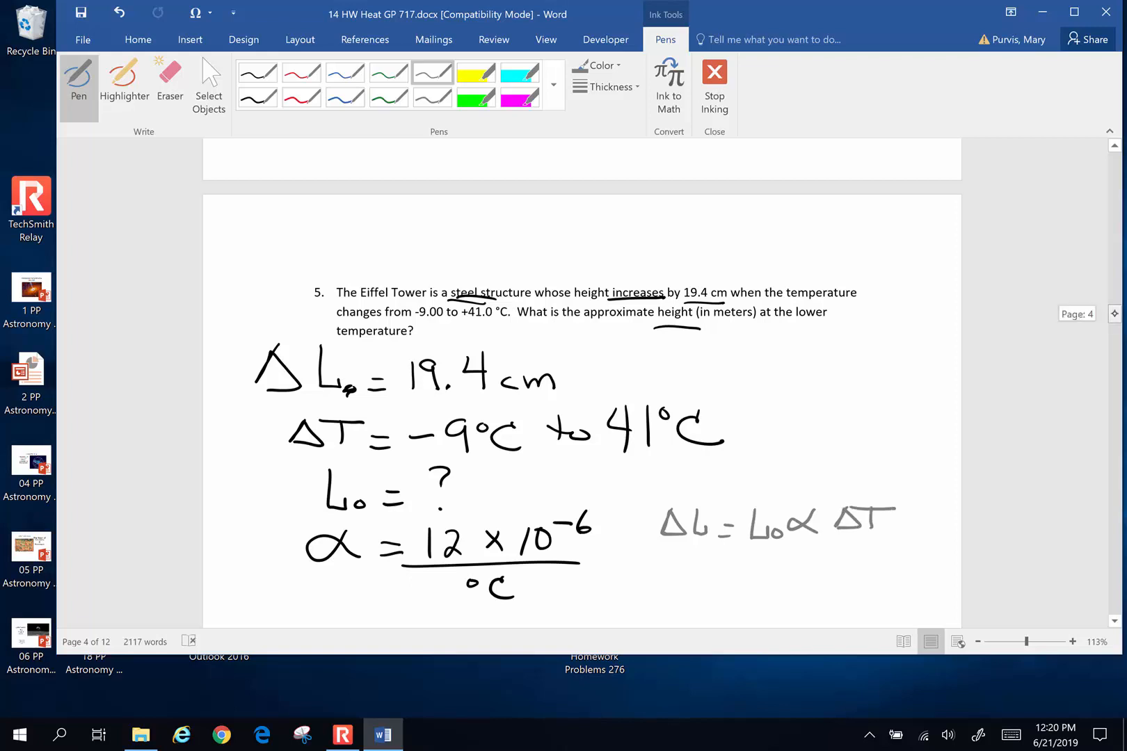
pyautogui.scroll(-3)
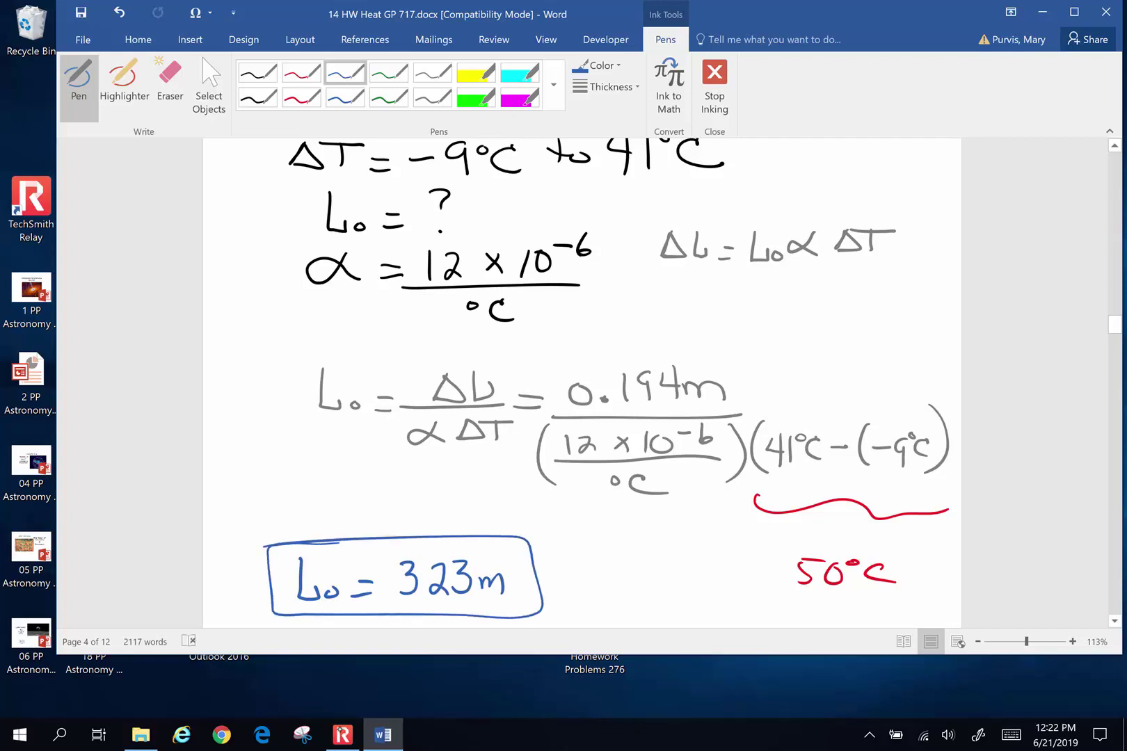
pyautogui.click(342, 734)
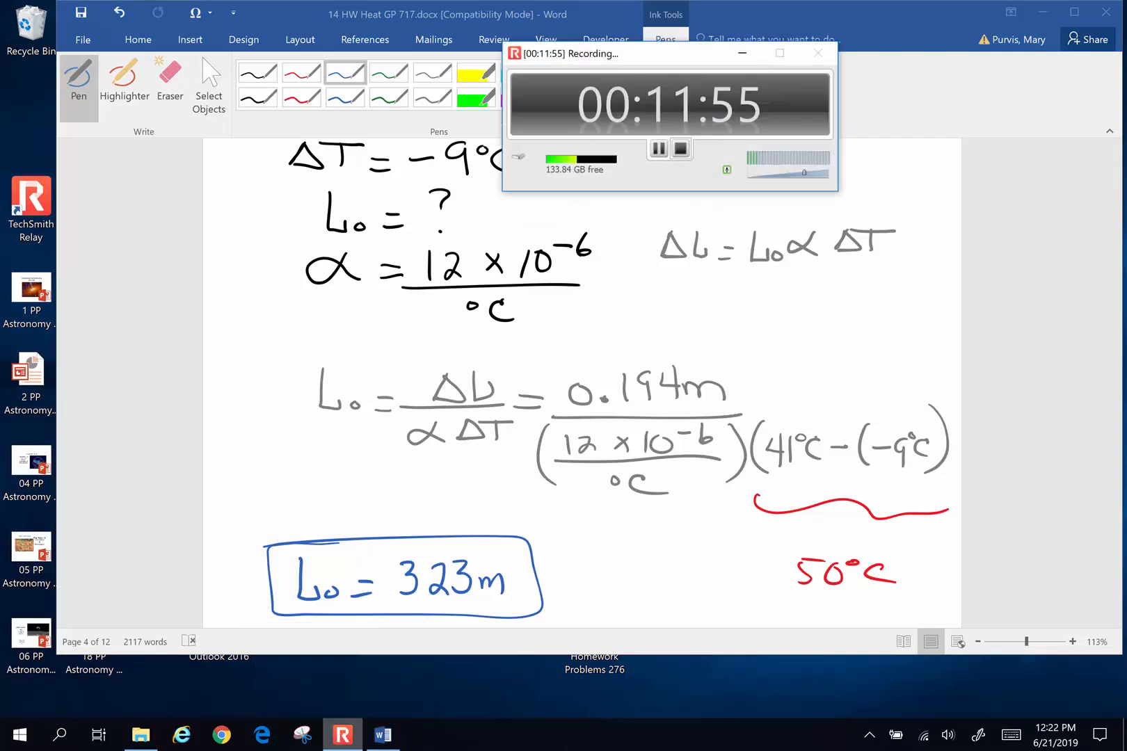